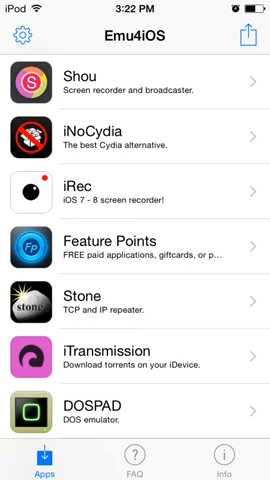
- Scroll the Emu4iOS Apps list from Shou down to Tethering and return home
scroll("down", 3)
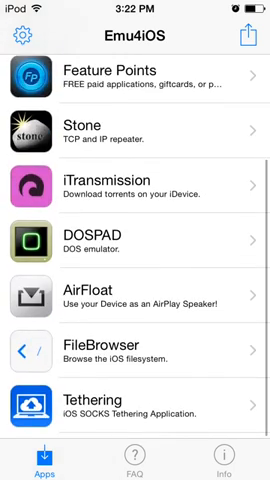
scroll("down", 3)
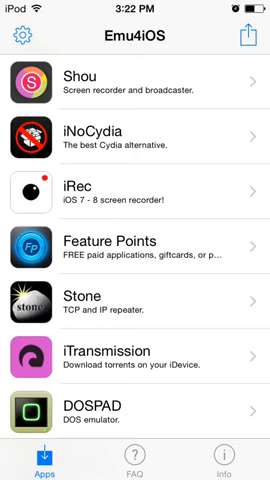
key("home")
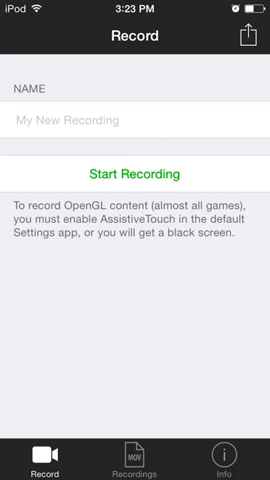
- View iRec's Info page showing version v1.1, then return to the home screen
left_click(224, 456)
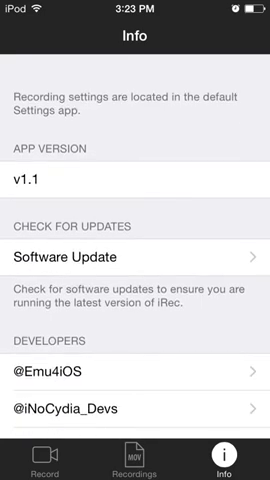
key("home")
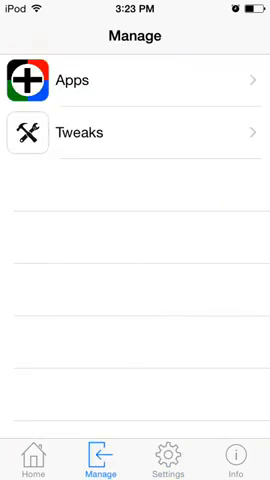
left_click(136, 76)
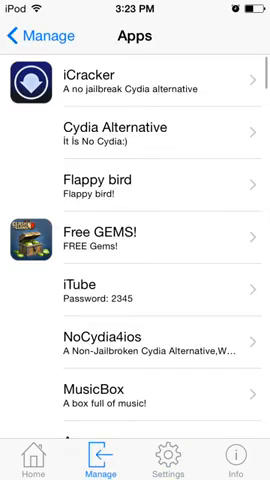
scroll("down", 3)
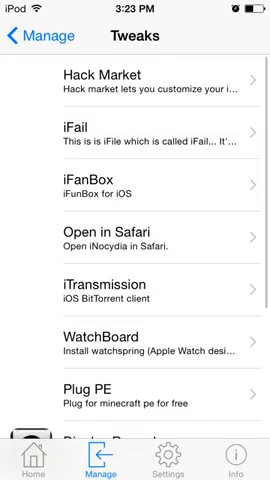
scroll("down", 3)
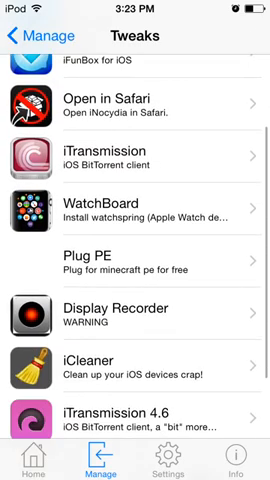
scroll("down", 3)
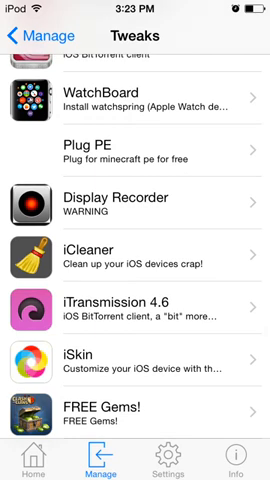
scroll("up", 3)
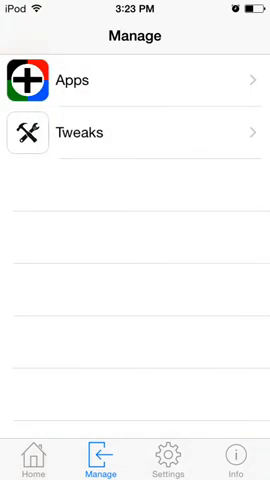
left_click(234, 452)
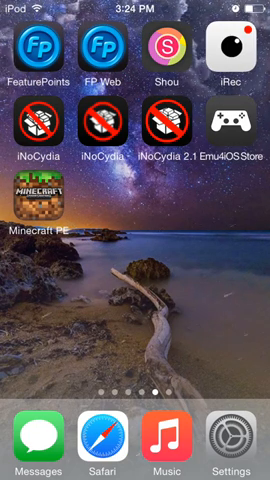
- Swipe home screen pages to reach the one with Cydia, OneDrive and Clean Master
scroll("left", 3)
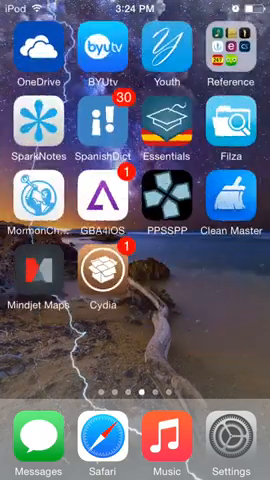
scroll("left", 3)
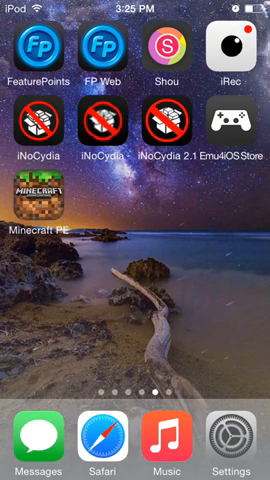
scroll("left", 3)
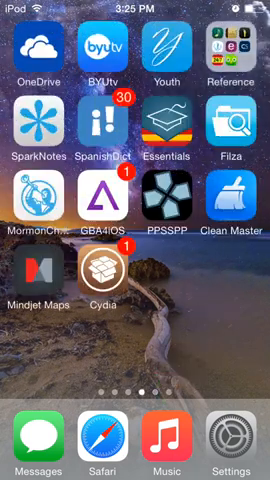